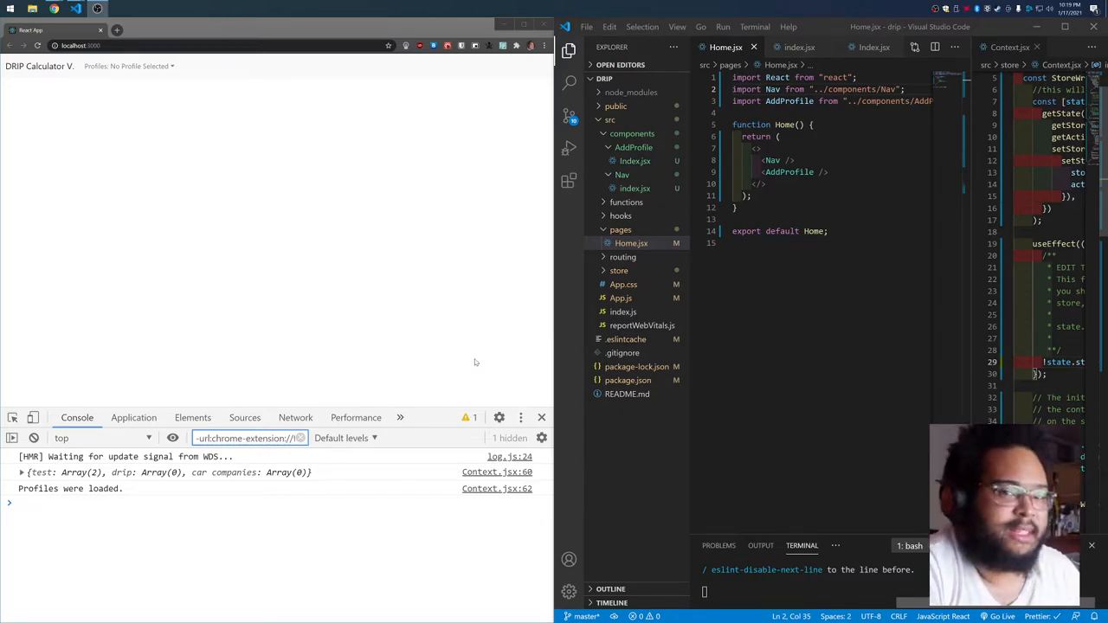
mouse_move(502, 332)
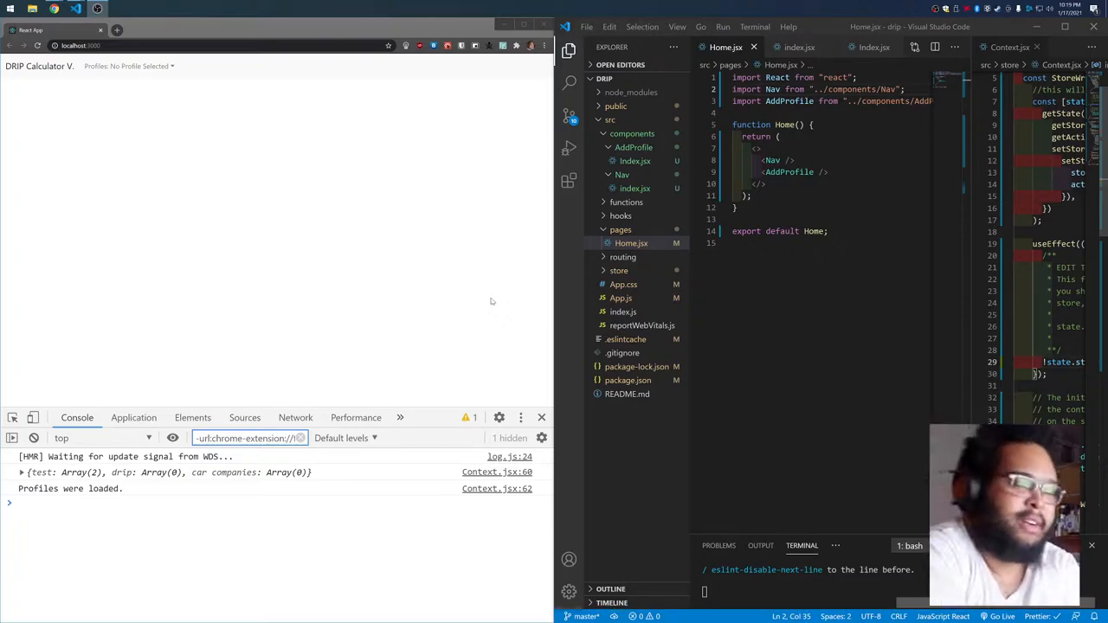
mouse_move(571, 287)
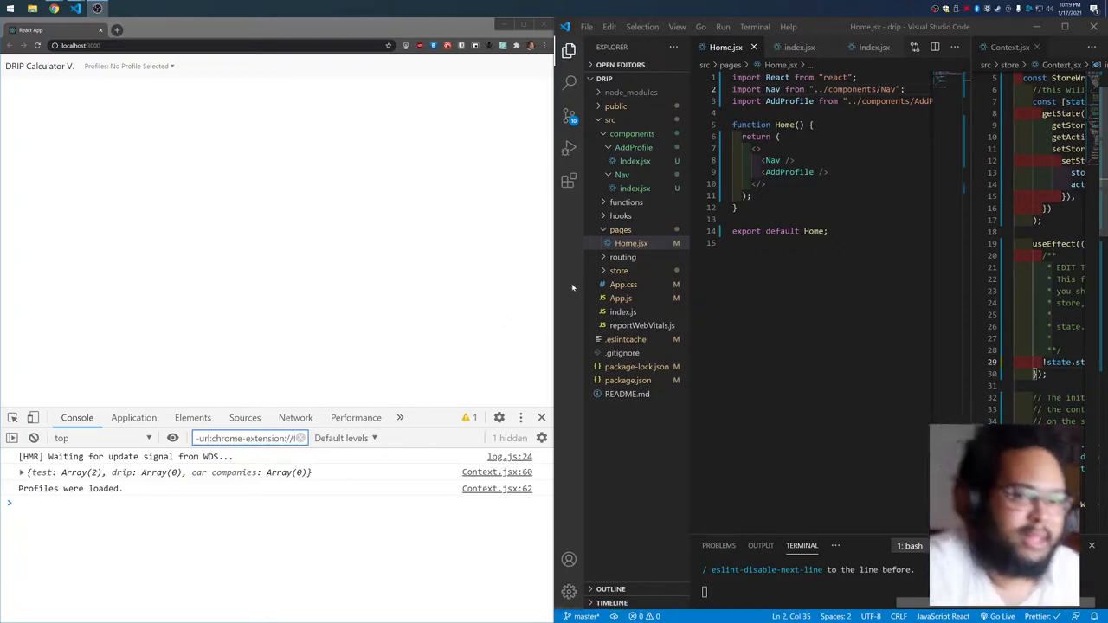
mouse_move(447, 283)
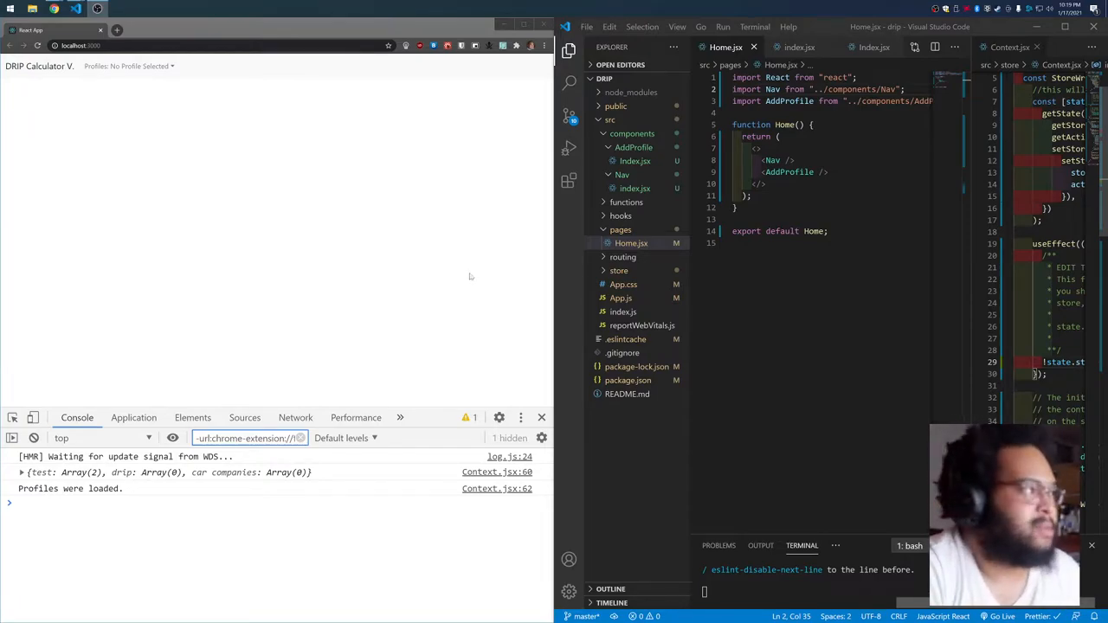
mouse_move(378, 225)
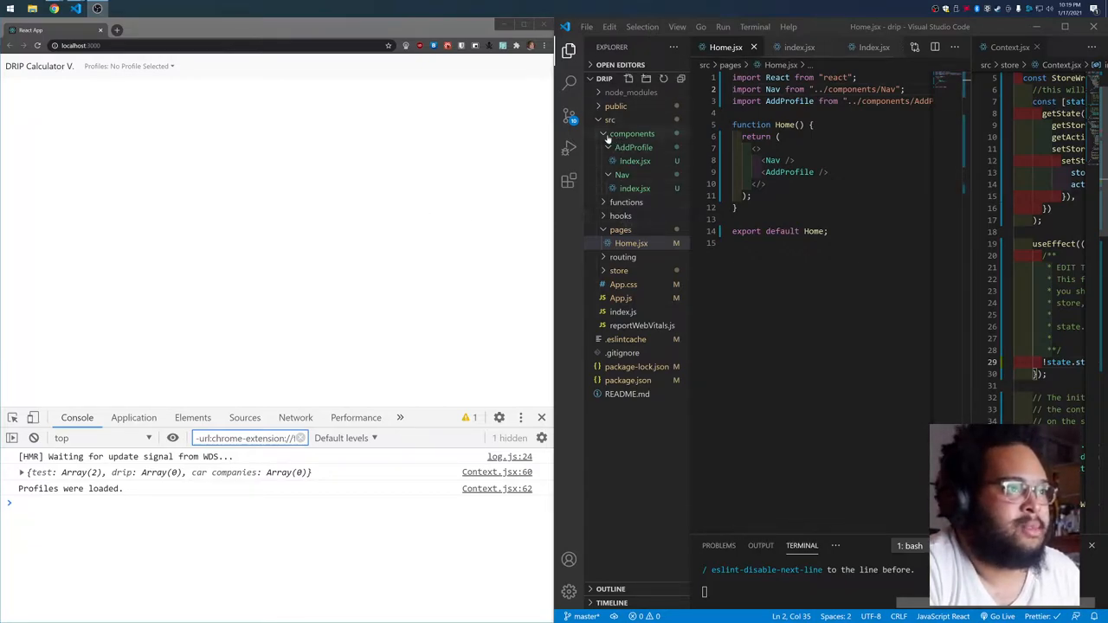
Expand the components folder and peek into the AddProfile folder's index file.
click(631, 134)
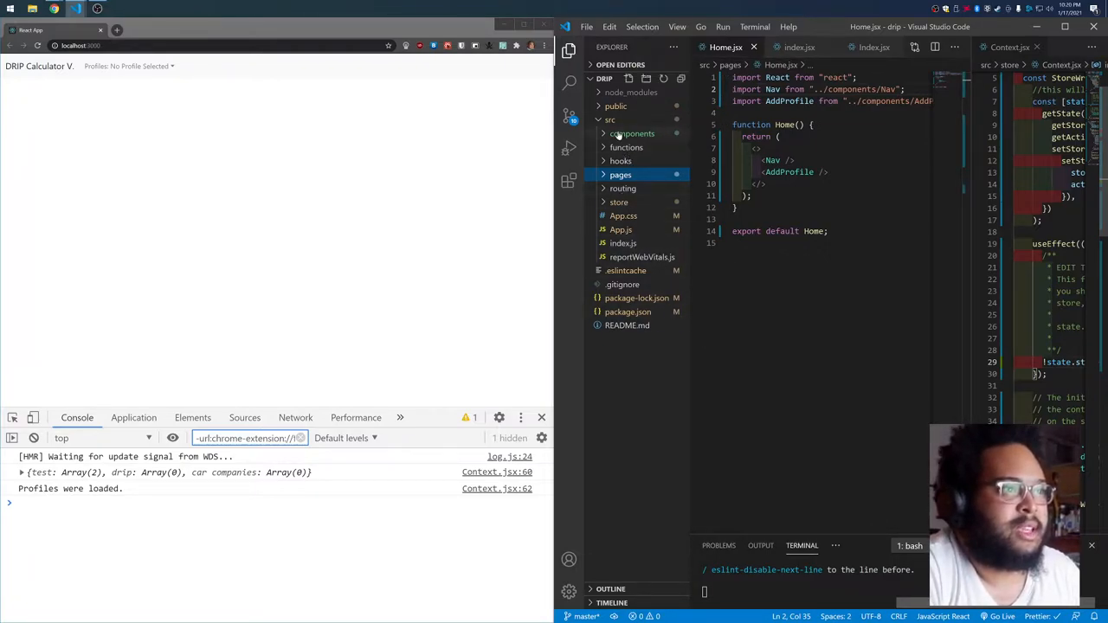
click(631, 133)
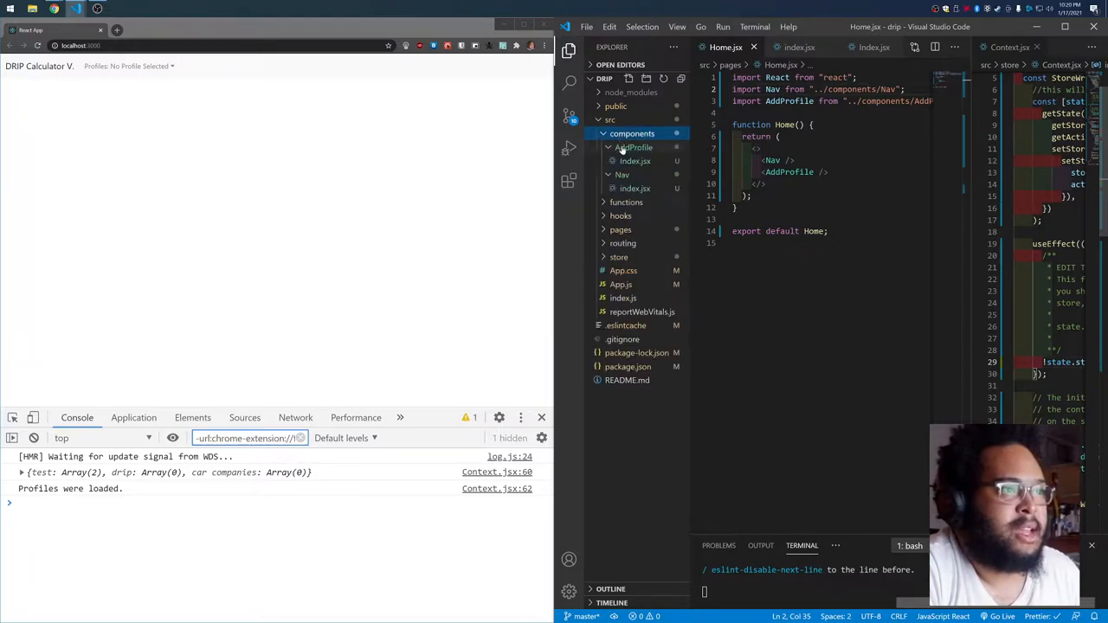
click(633, 147)
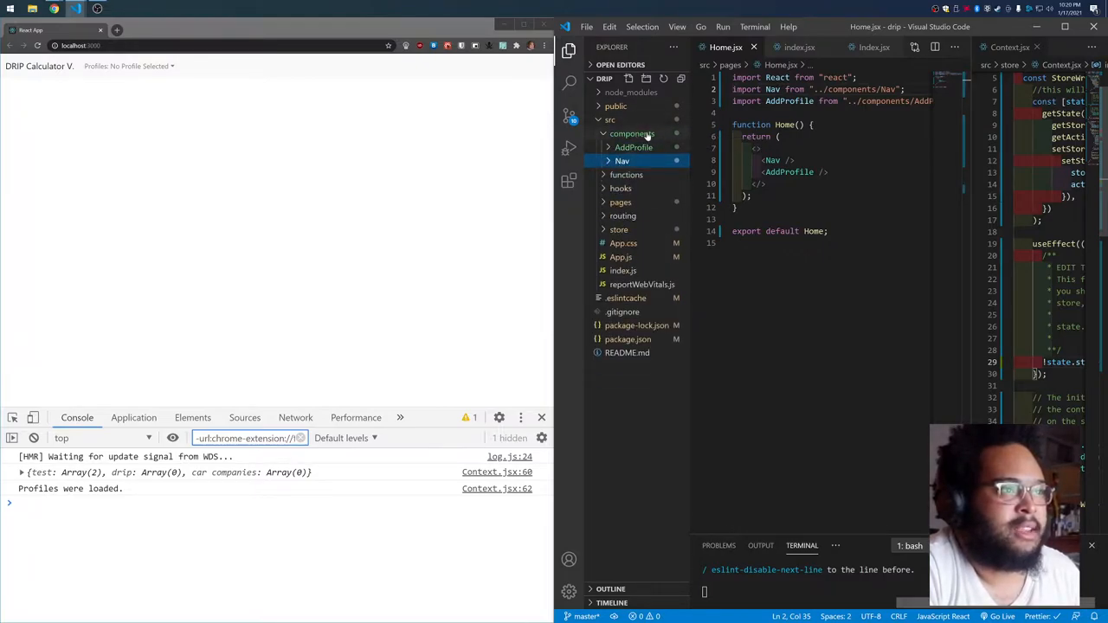
click(634, 145)
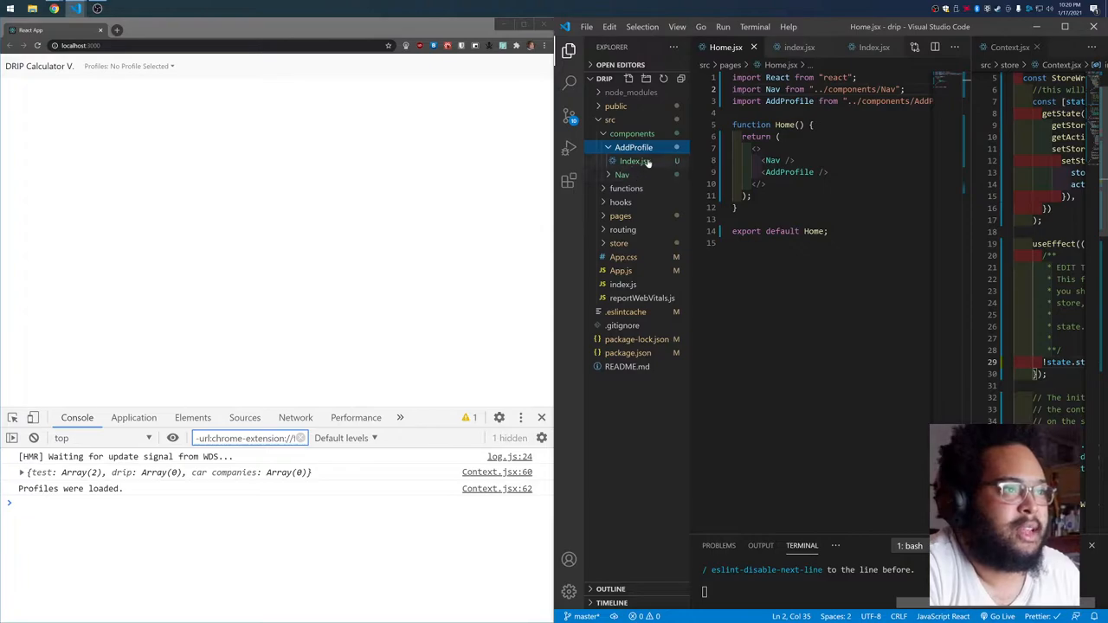
click(633, 147)
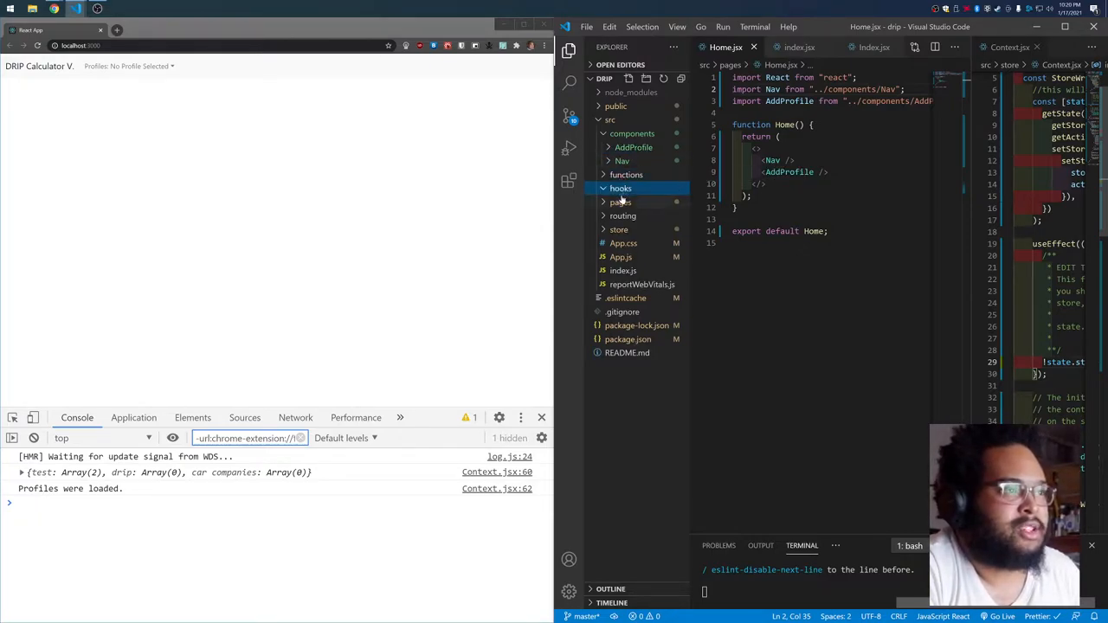
Browse the pages and routing folders (Home.jsx, Router.js), then expand store to reveal Context.
click(620, 200)
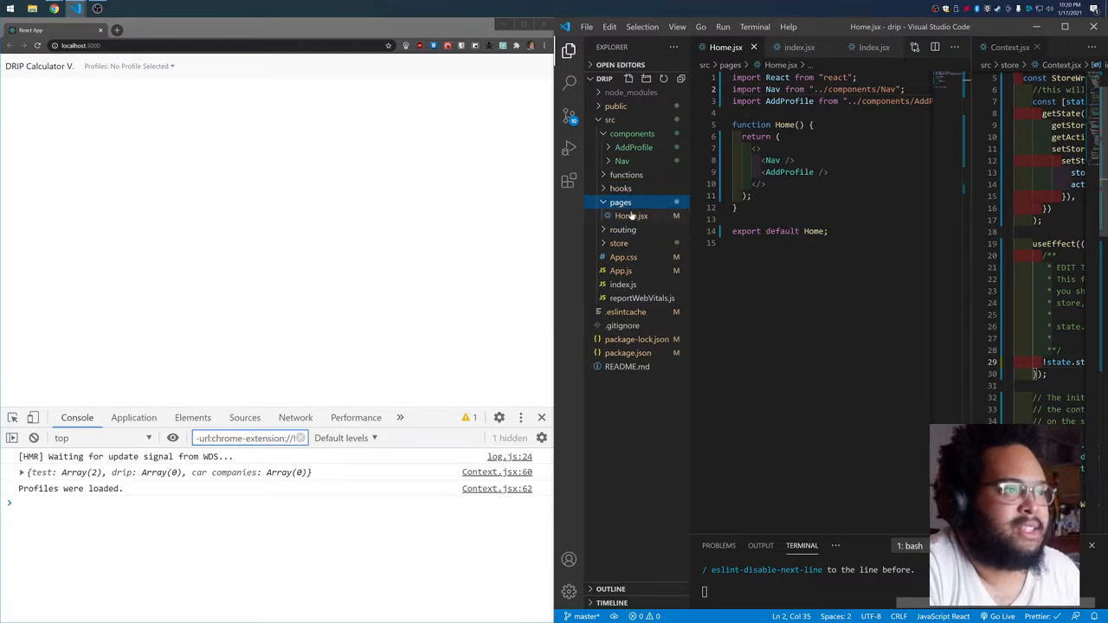
click(620, 201)
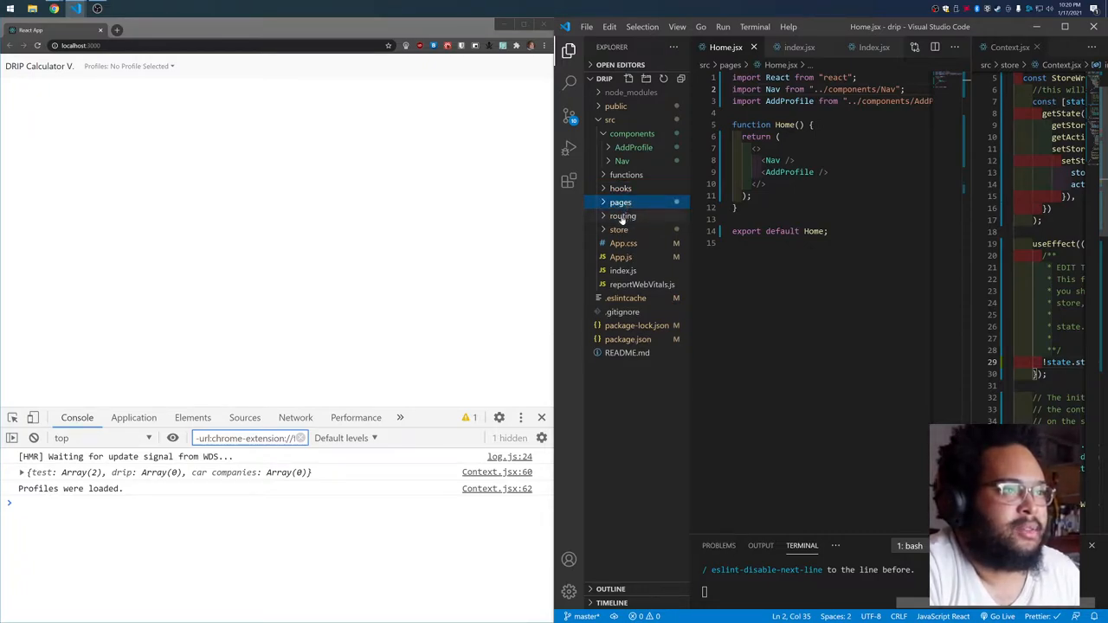
click(624, 215)
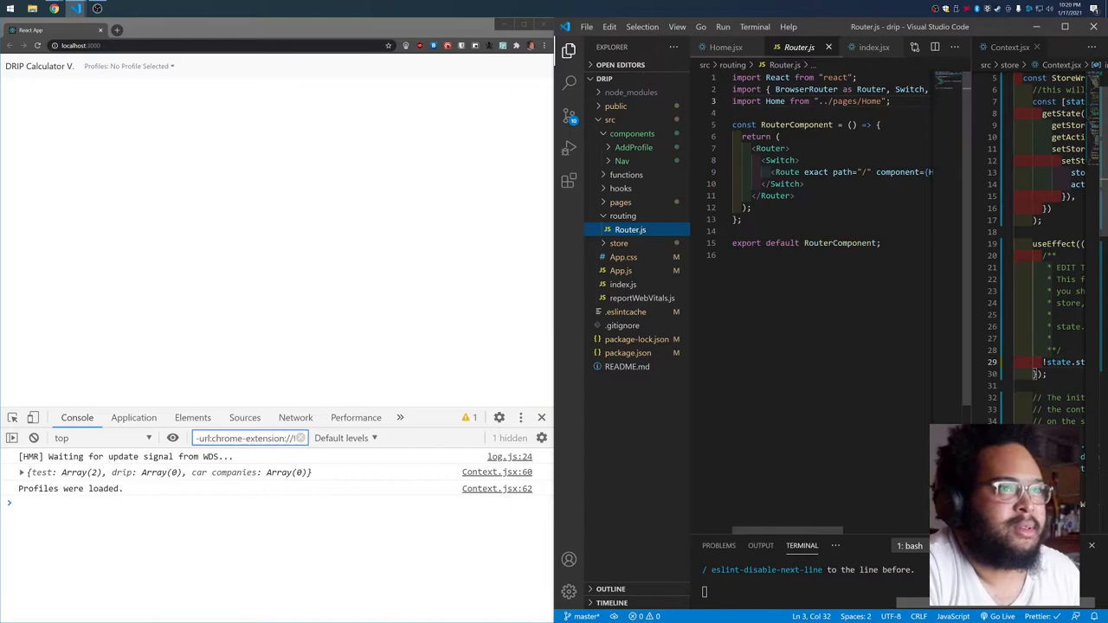
click(630, 215)
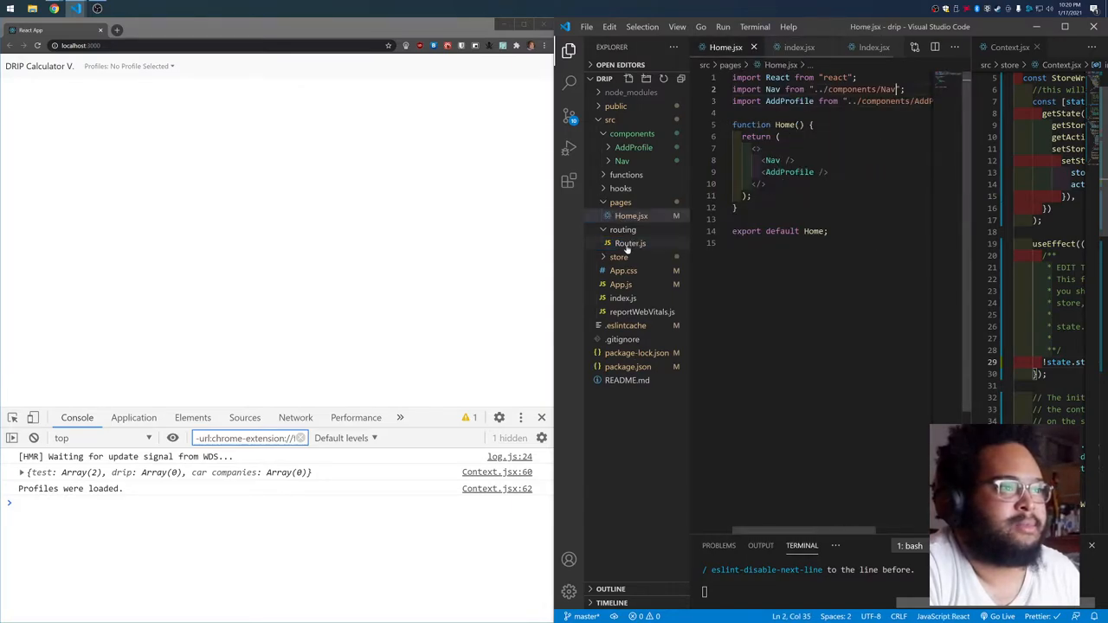
click(619, 200)
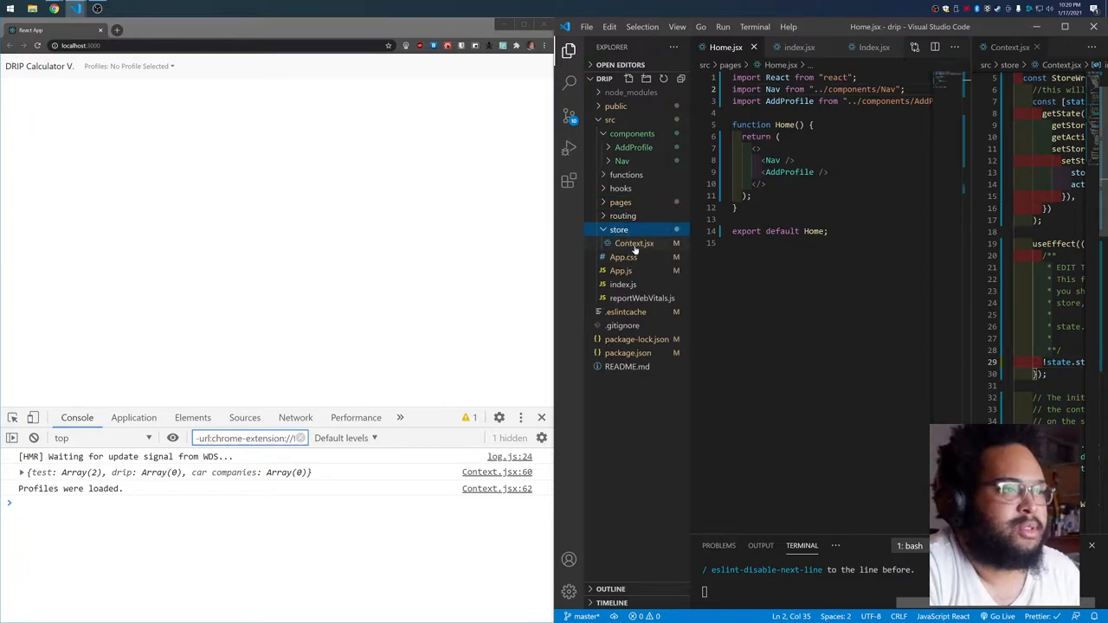
Open src/components/Nav/index.jsx showing its context hookup and profile-mapping code.
click(633, 243)
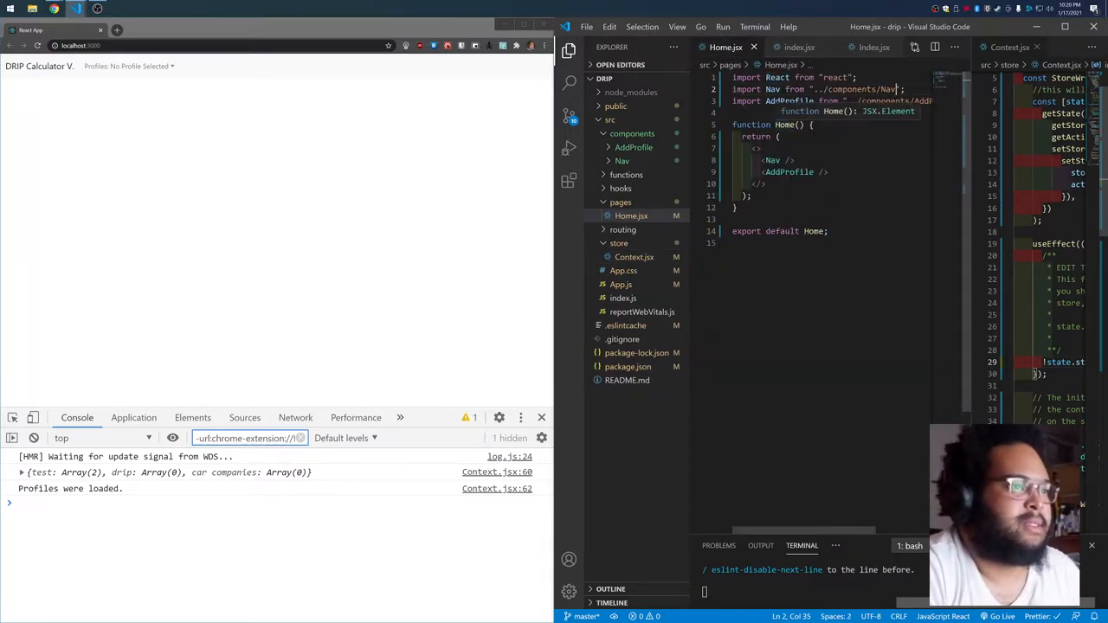
click(568, 49)
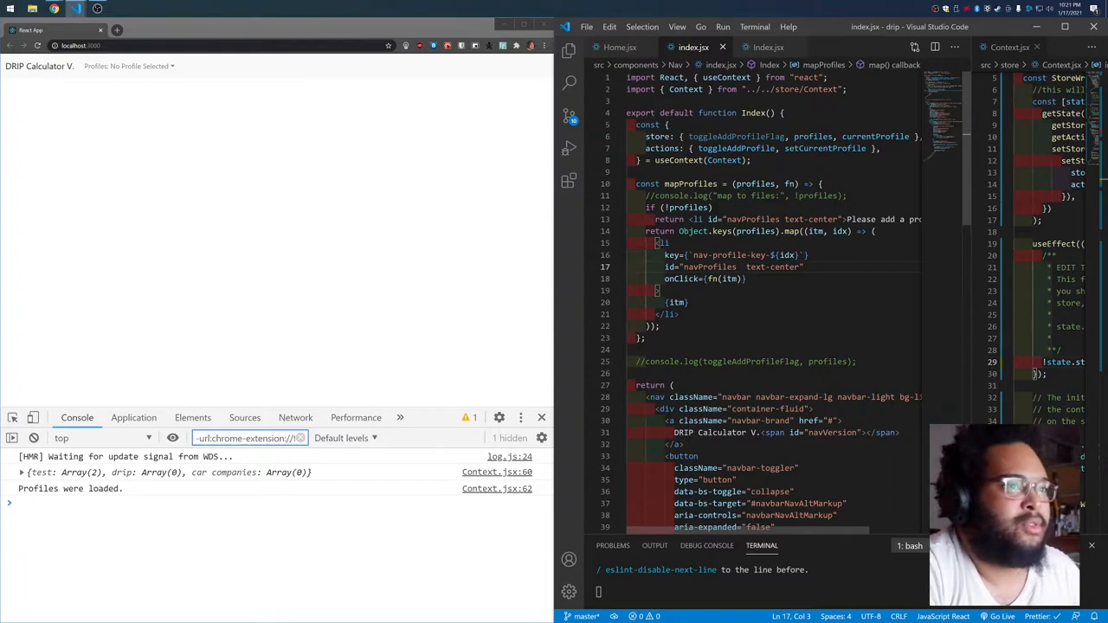
In the running DRIP Calculator, choose 'test' from the Profiles dropdown listing test, drip, car-companies.
click(751, 159)
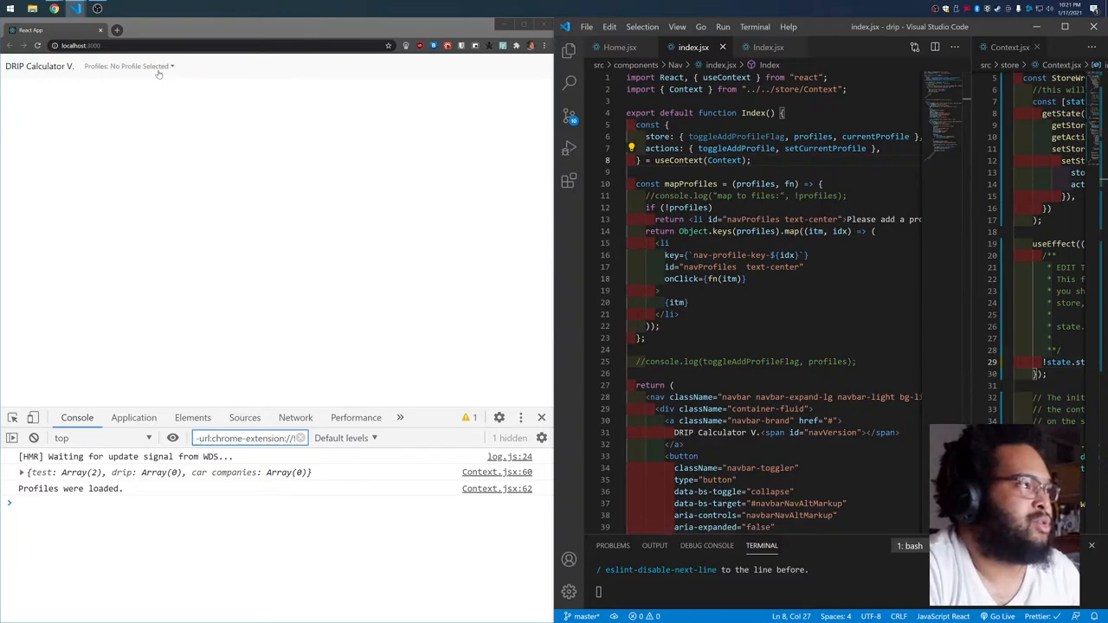
click(128, 66)
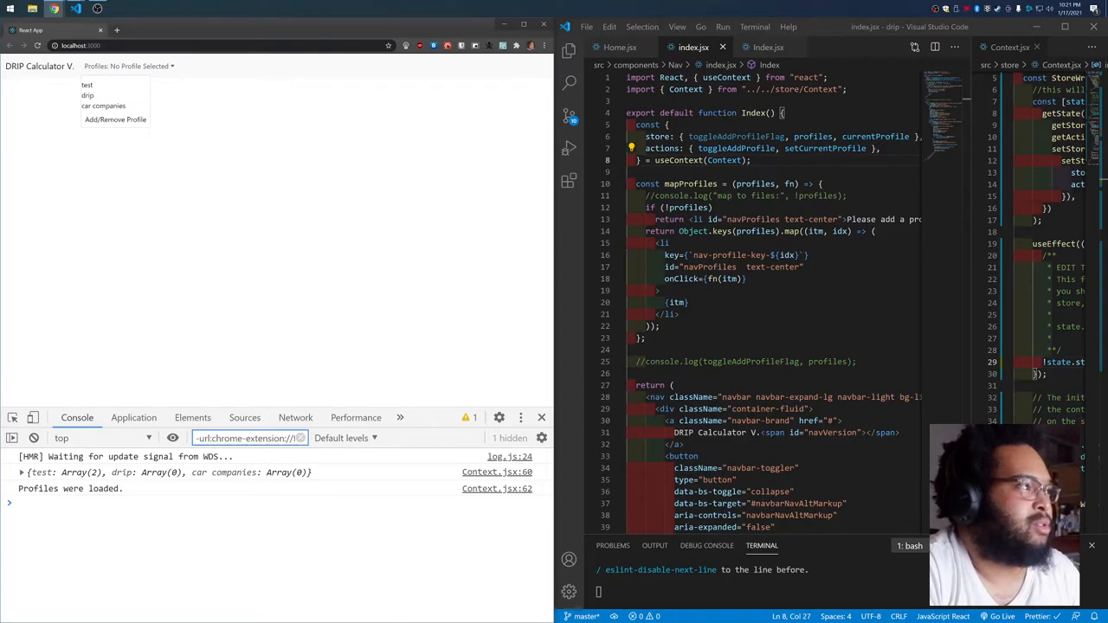
click(86, 83)
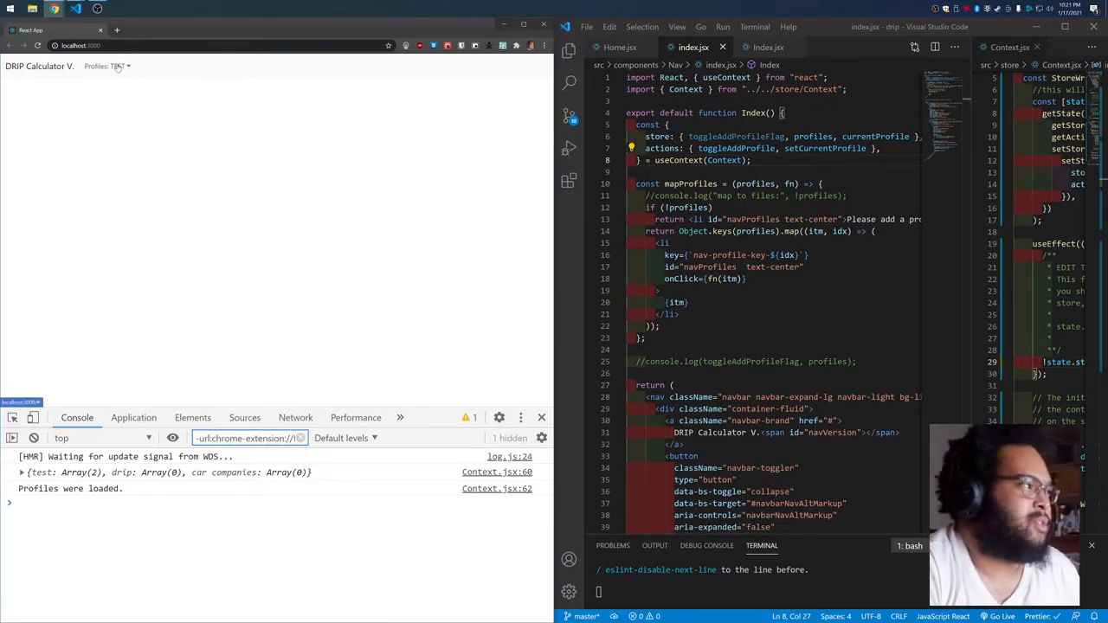
View the Add/Remove Profile panel's TEST, DRIP, CAR COMPANIES list and focus the profile-name field.
click(111, 66)
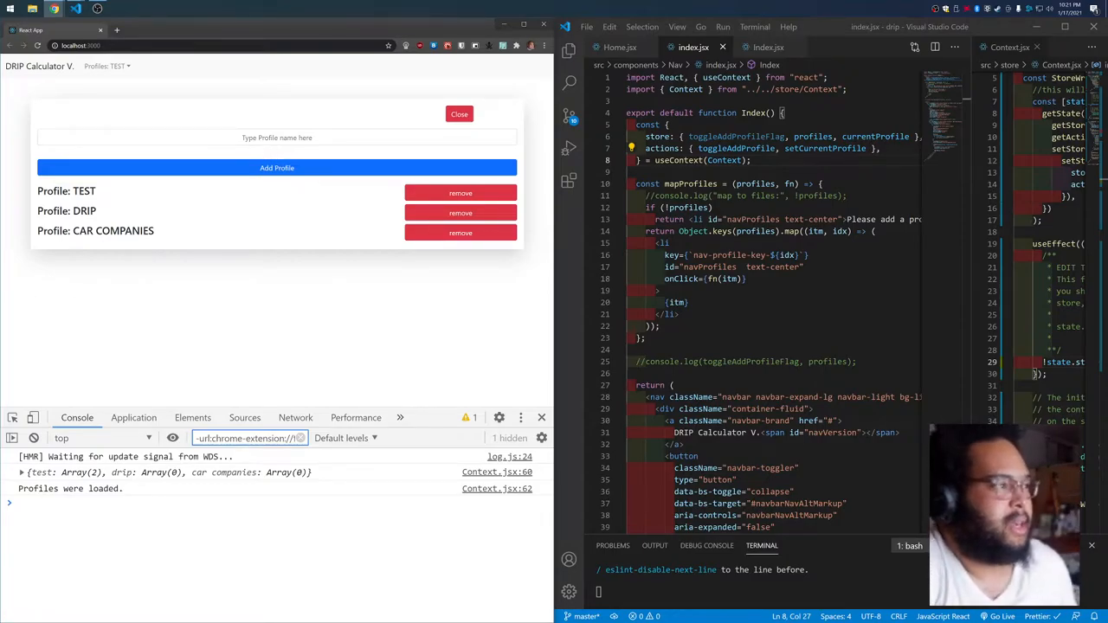
mouse_move(256, 291)
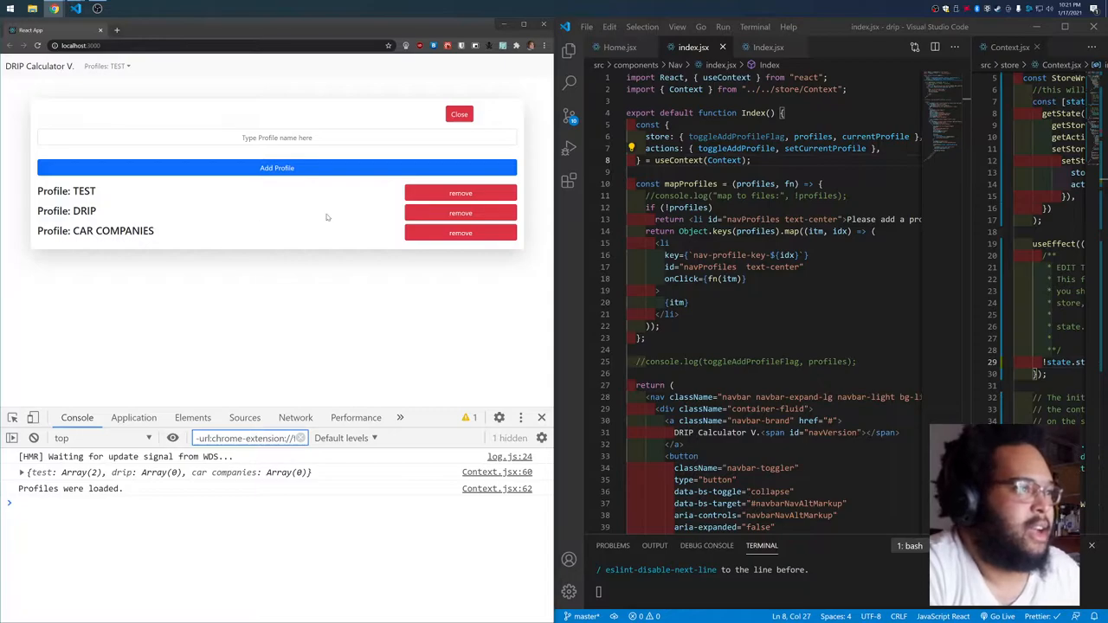
mouse_move(362, 159)
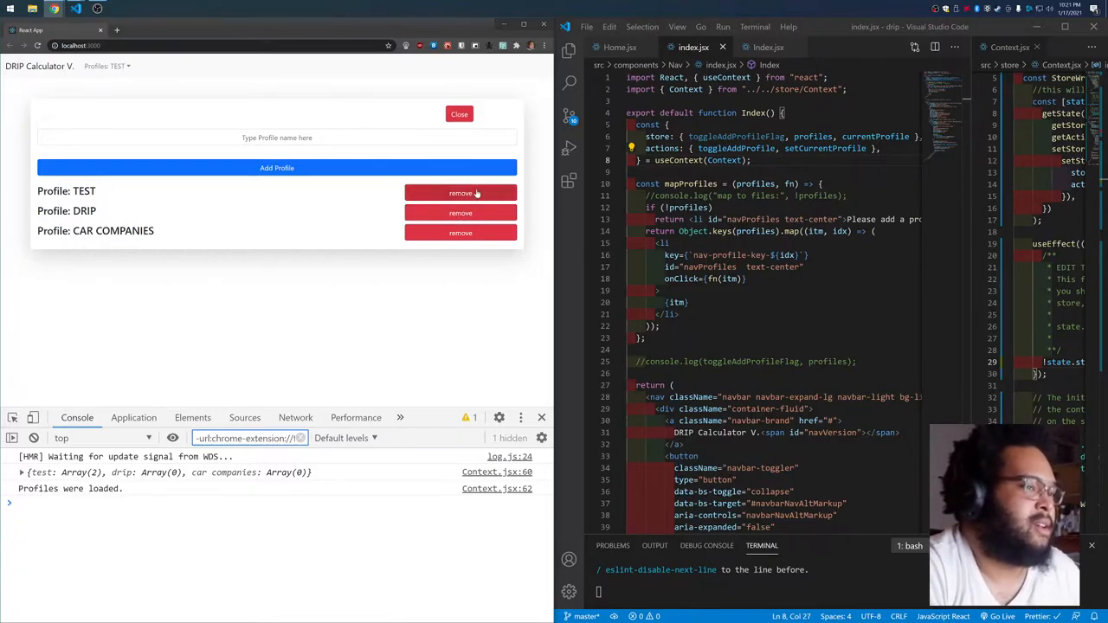
mouse_move(447, 85)
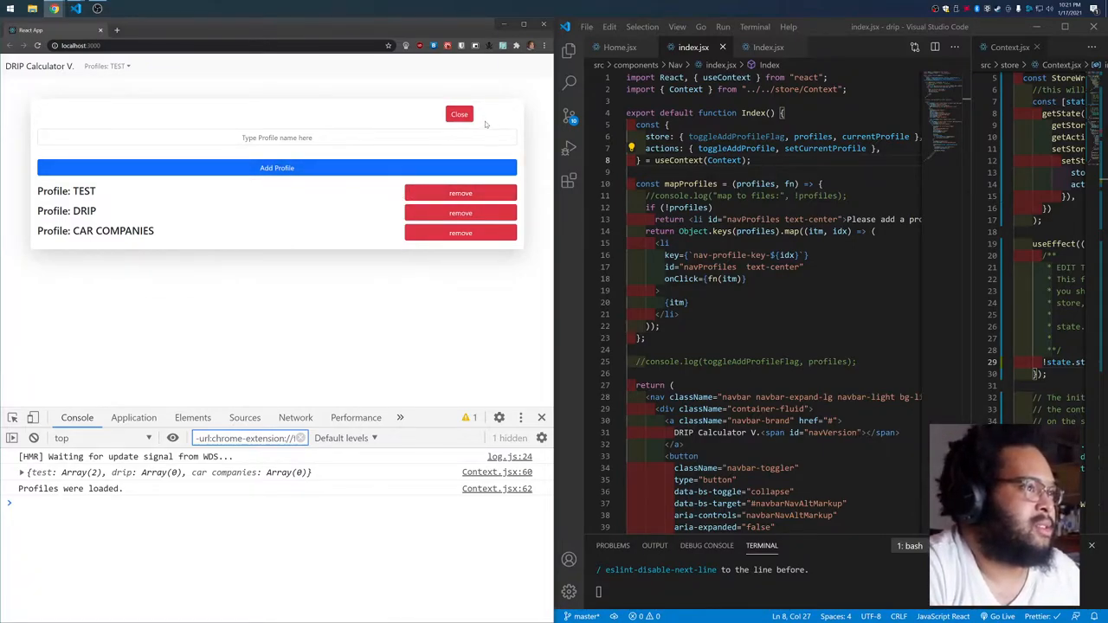
click(458, 114)
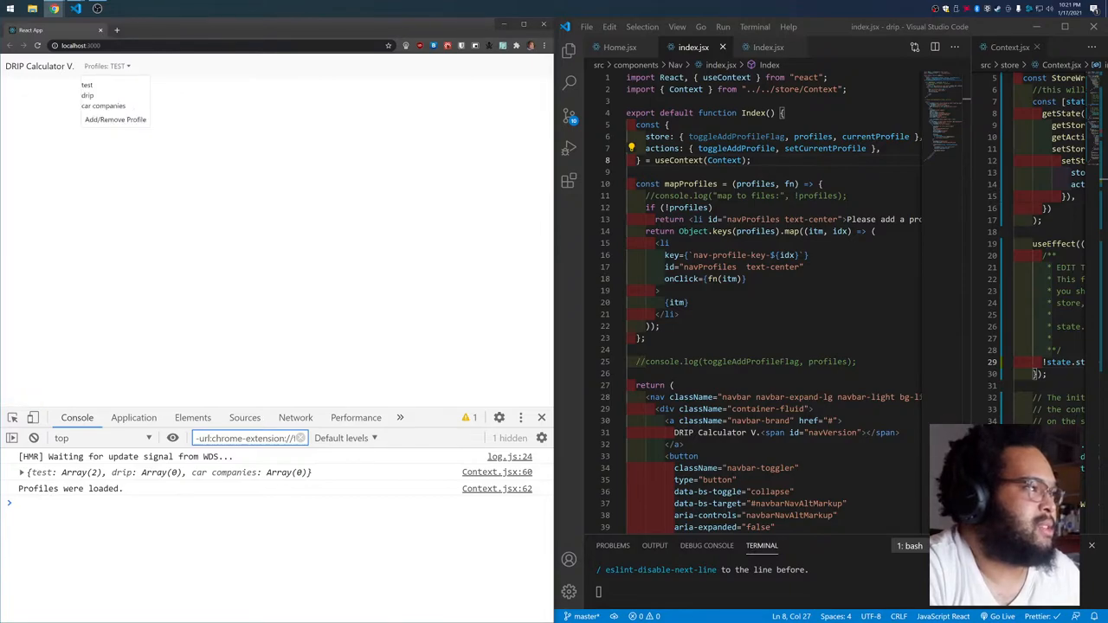
click(114, 117)
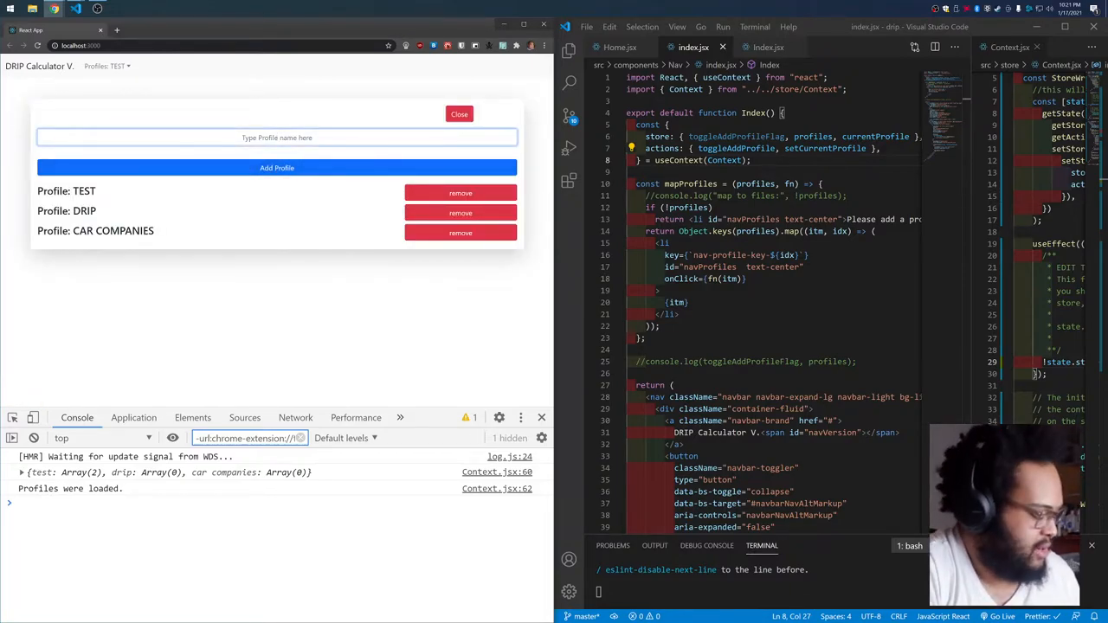
Try adding a duplicate 'test' profile, accept the 'already exists' alert, and check local storage.
text(test)
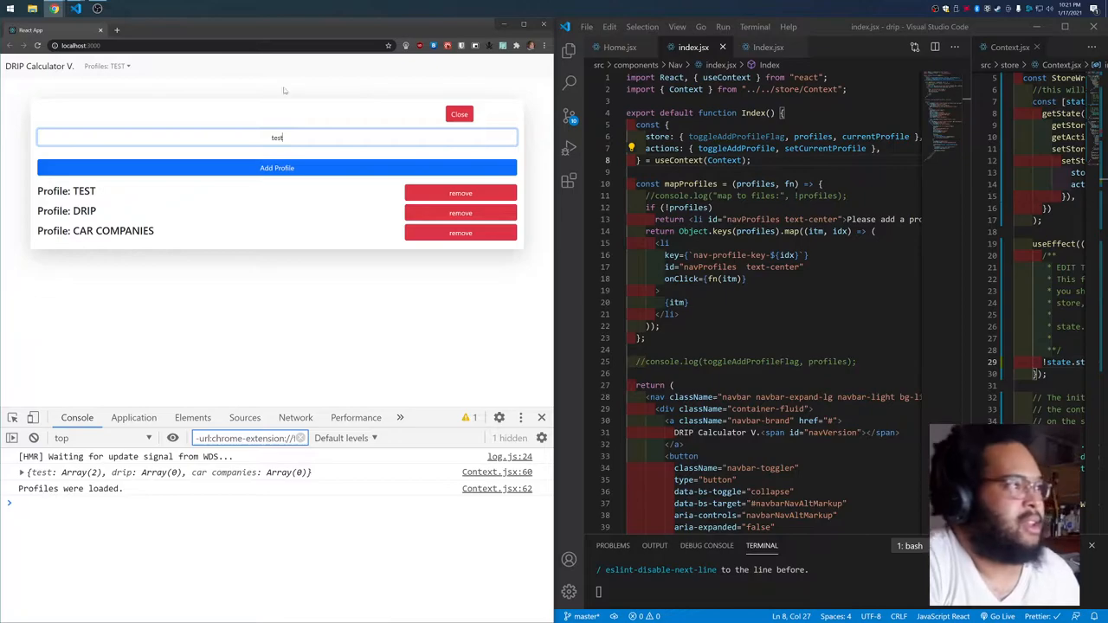
click(277, 166)
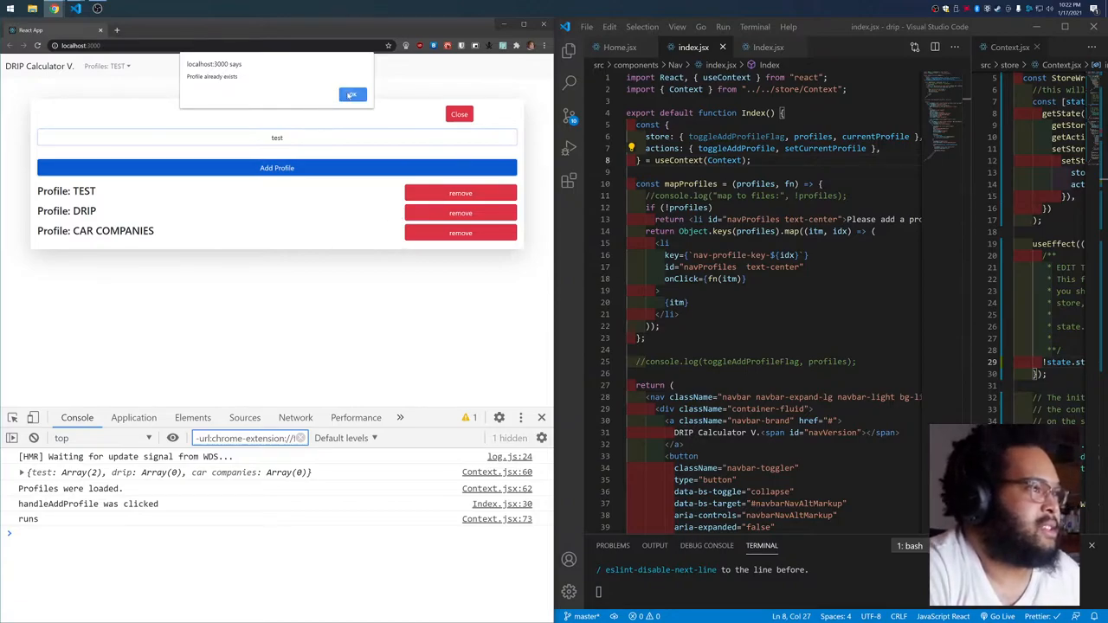
click(352, 93)
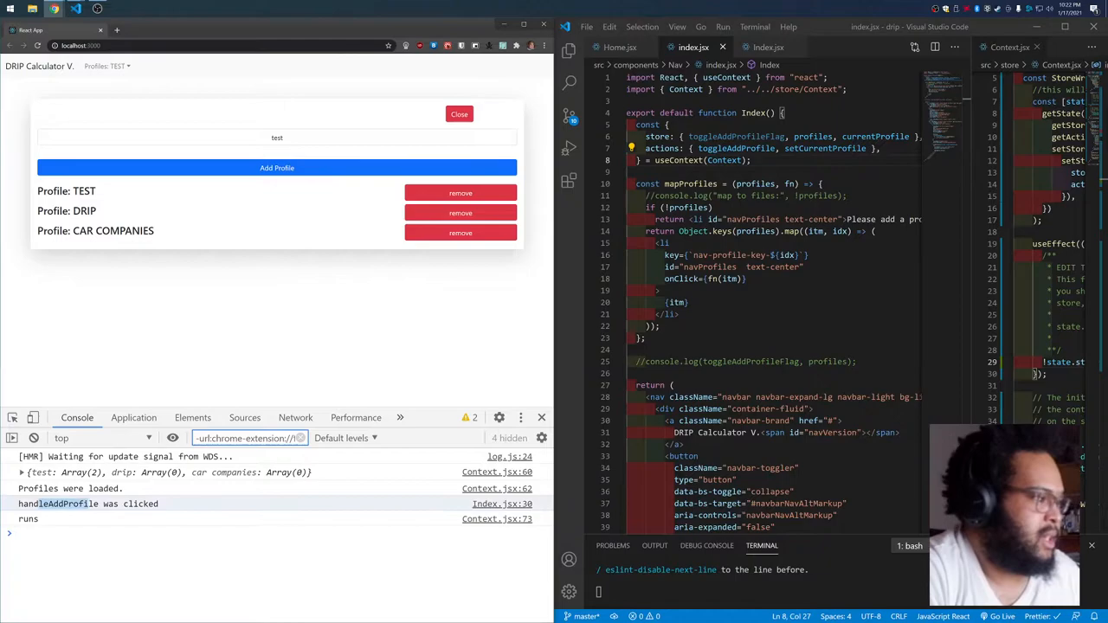
click(133, 417)
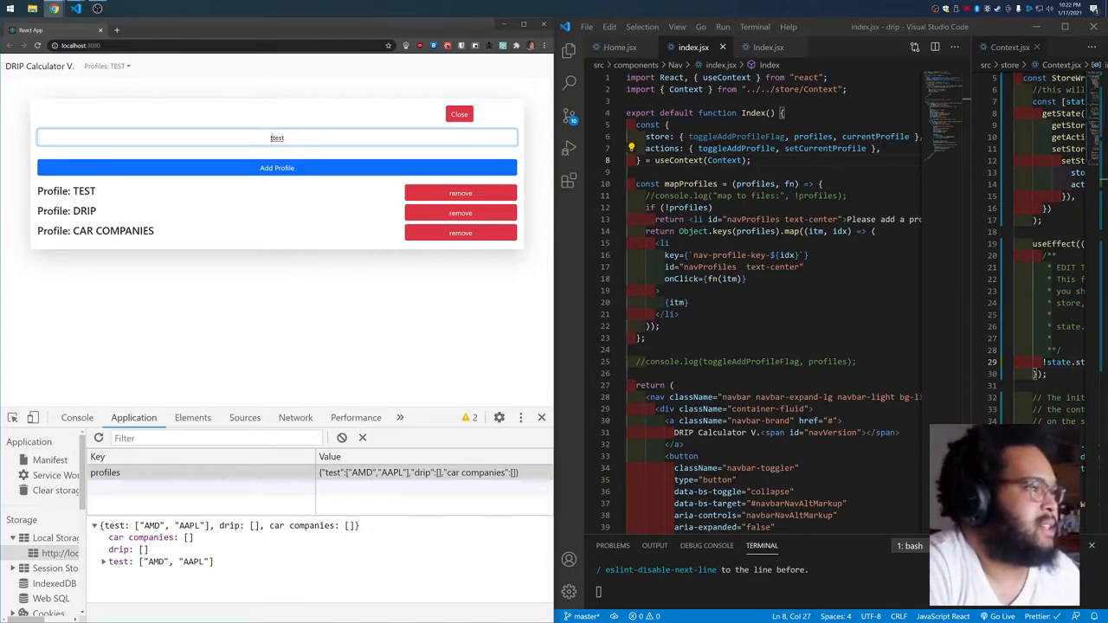
Add a TTEST profile, then remove it, leaving three stored profiles.
click(277, 168)
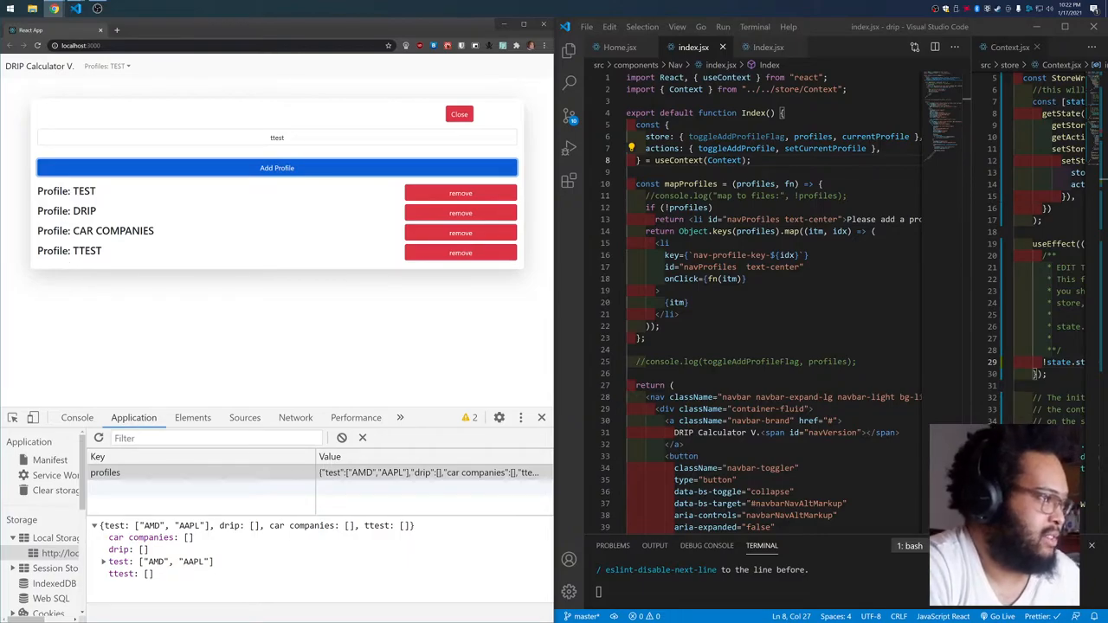
mouse_move(156, 185)
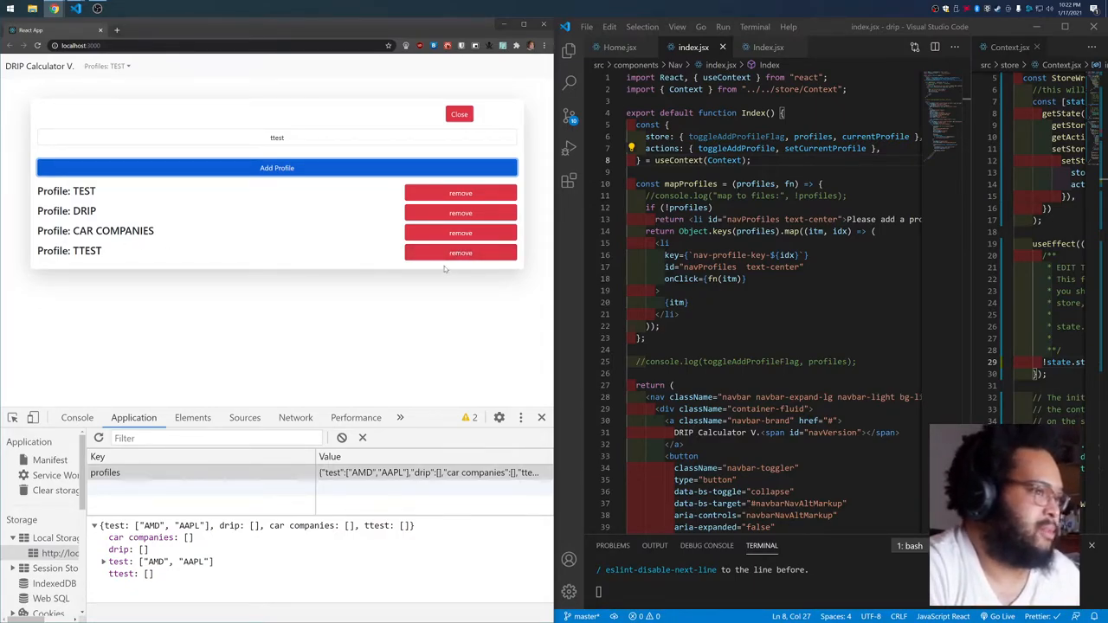
click(460, 252)
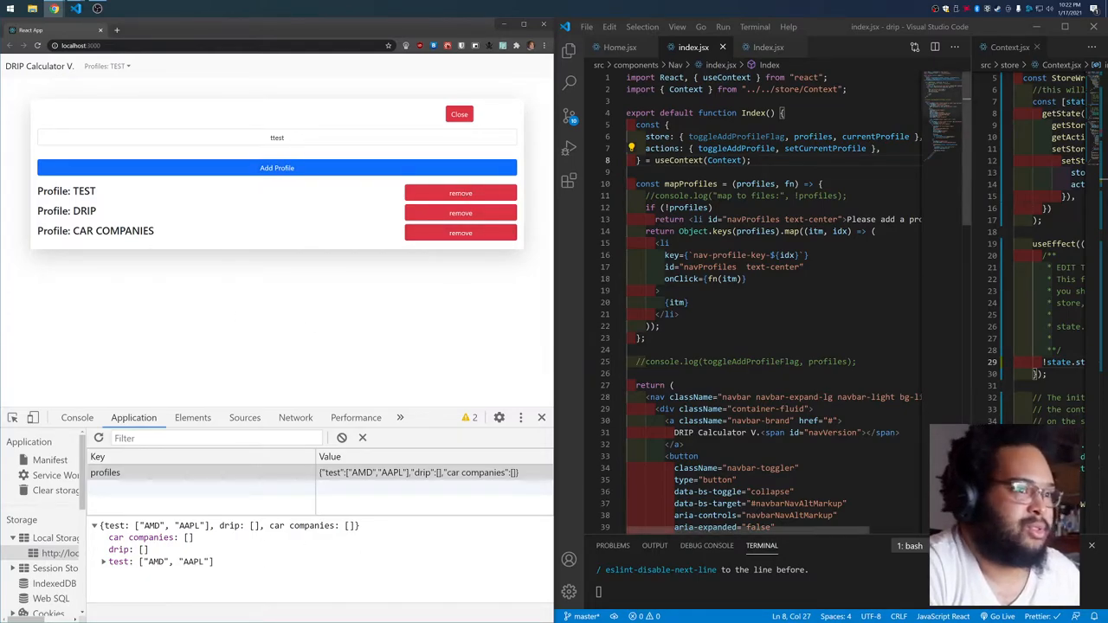
In Context.jsx, highlight 'profiles' in the useEffect load condition and view getState's folded actions.
click(760, 47)
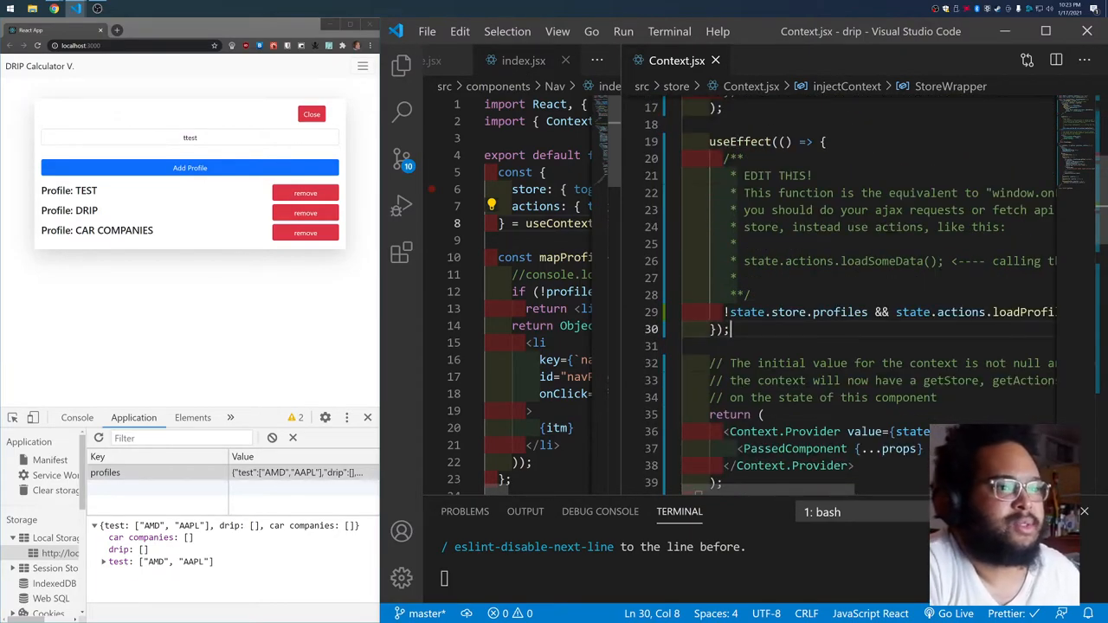
scroll(right, 3)
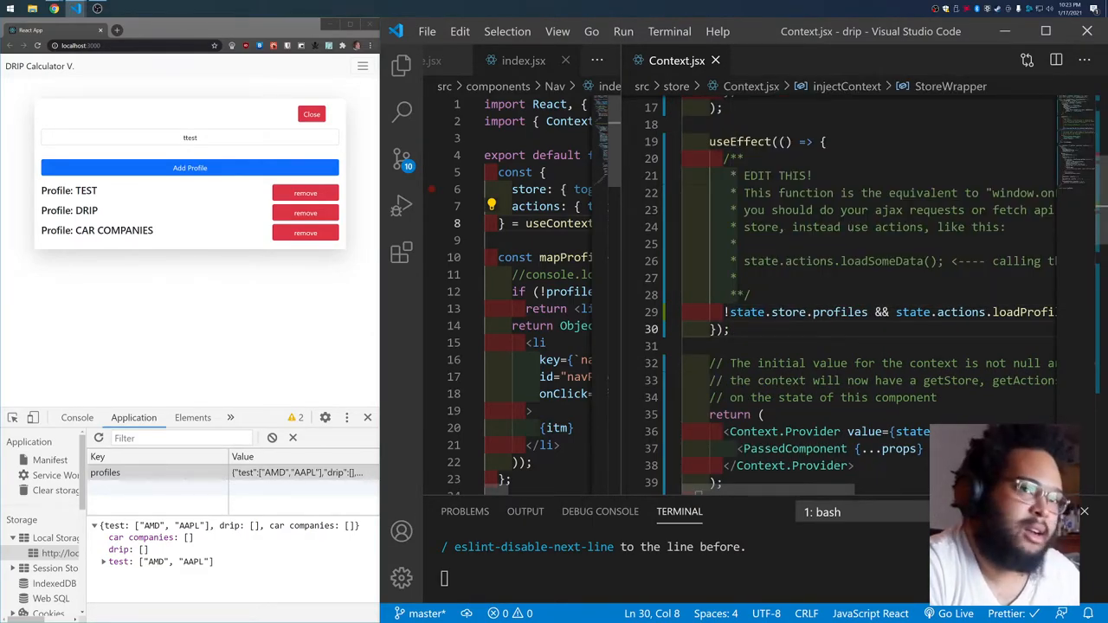
scroll(right, 3)
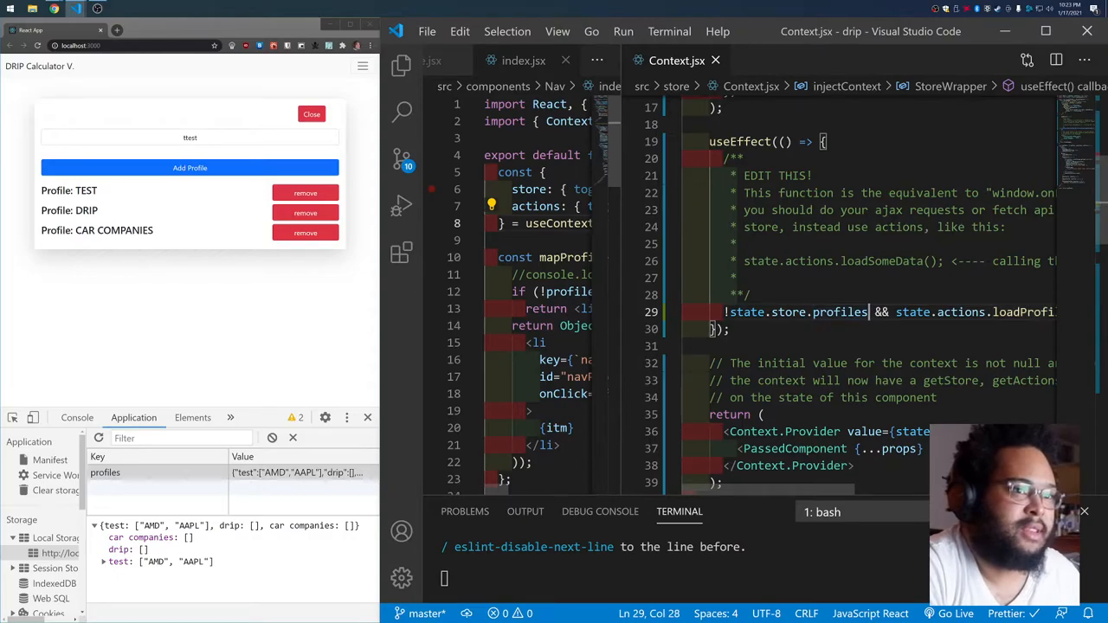
double_click(838, 312)
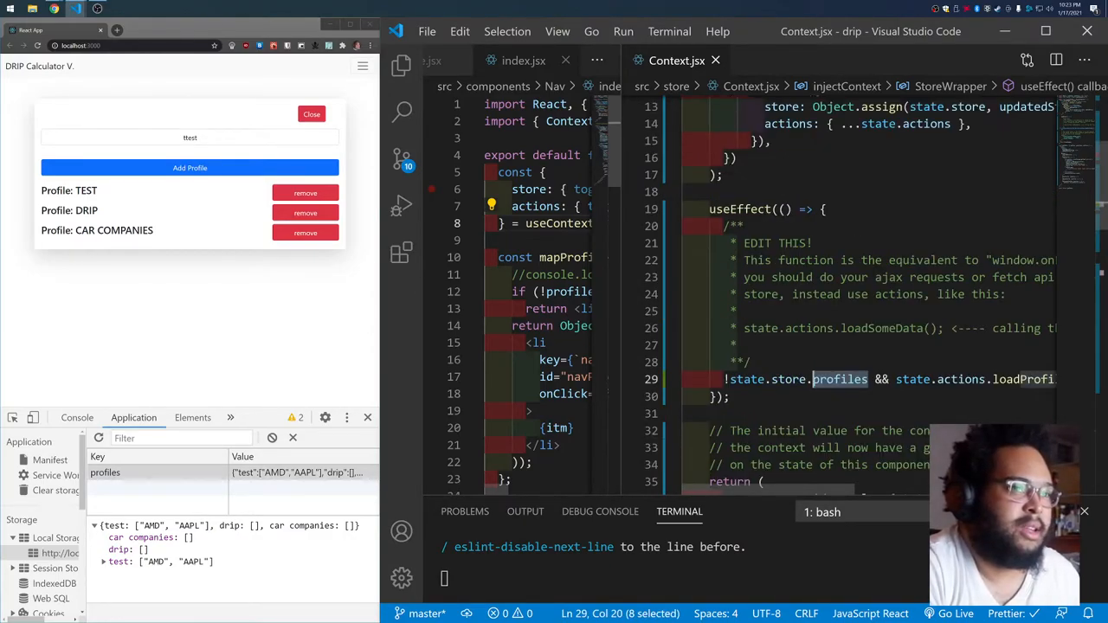
scroll(down, 3)
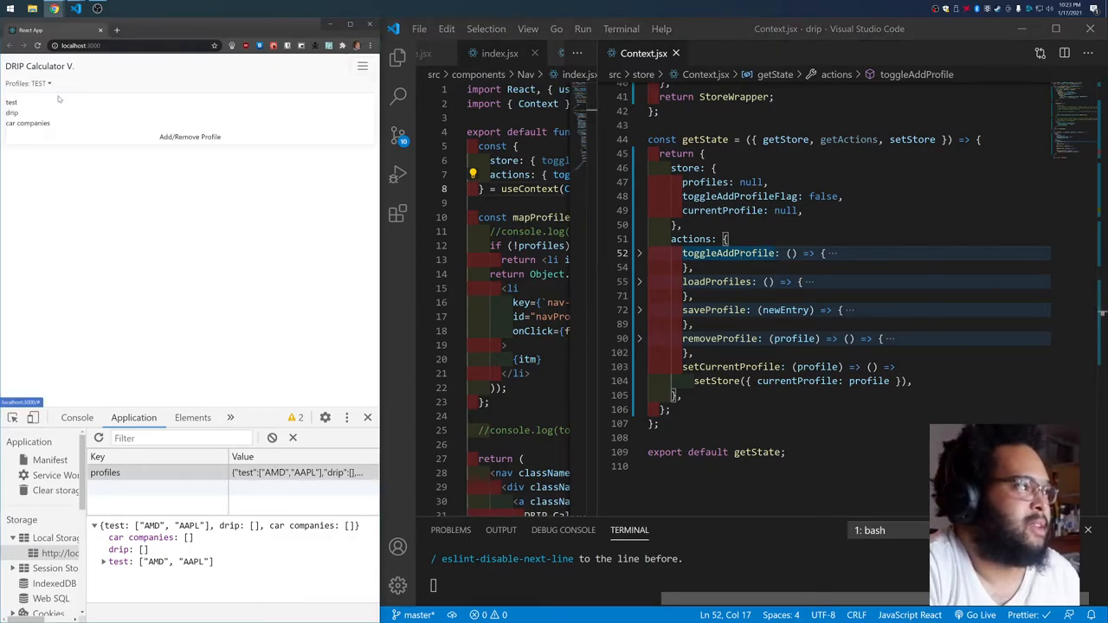
With the add/remove panel open, expand loadProfiles to read its localStorage logic, then fold it again.
click(190, 135)
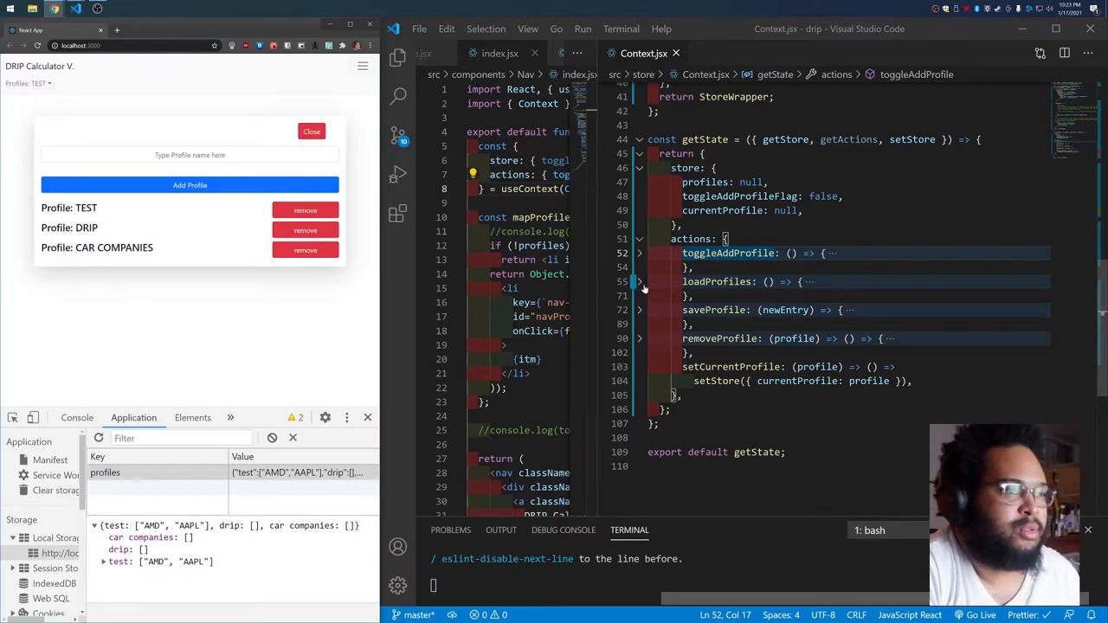
click(639, 280)
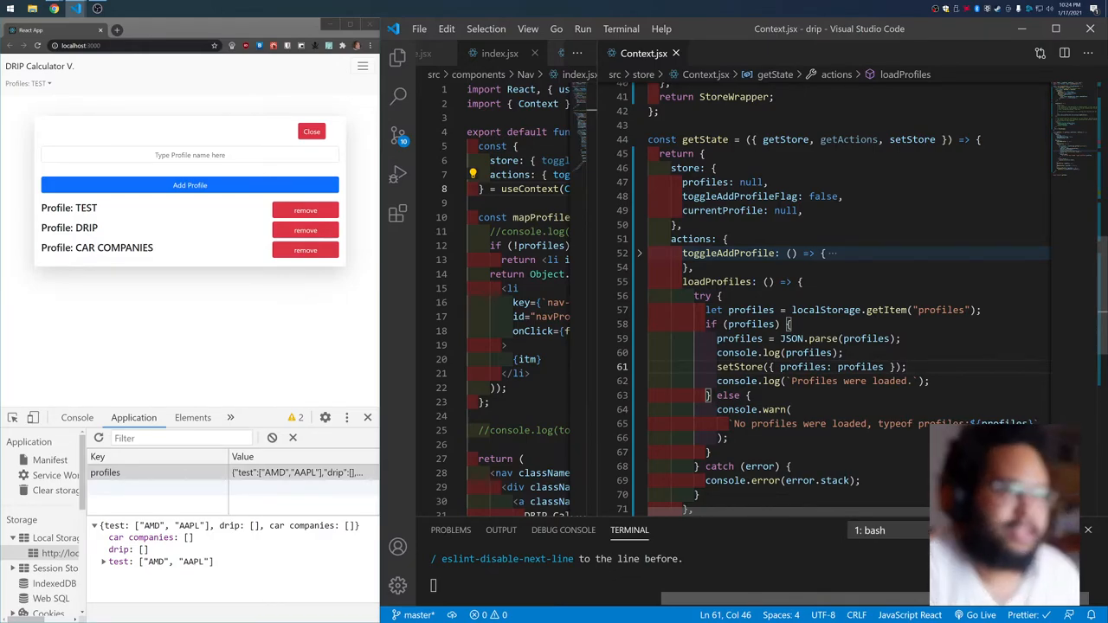
click(640, 280)
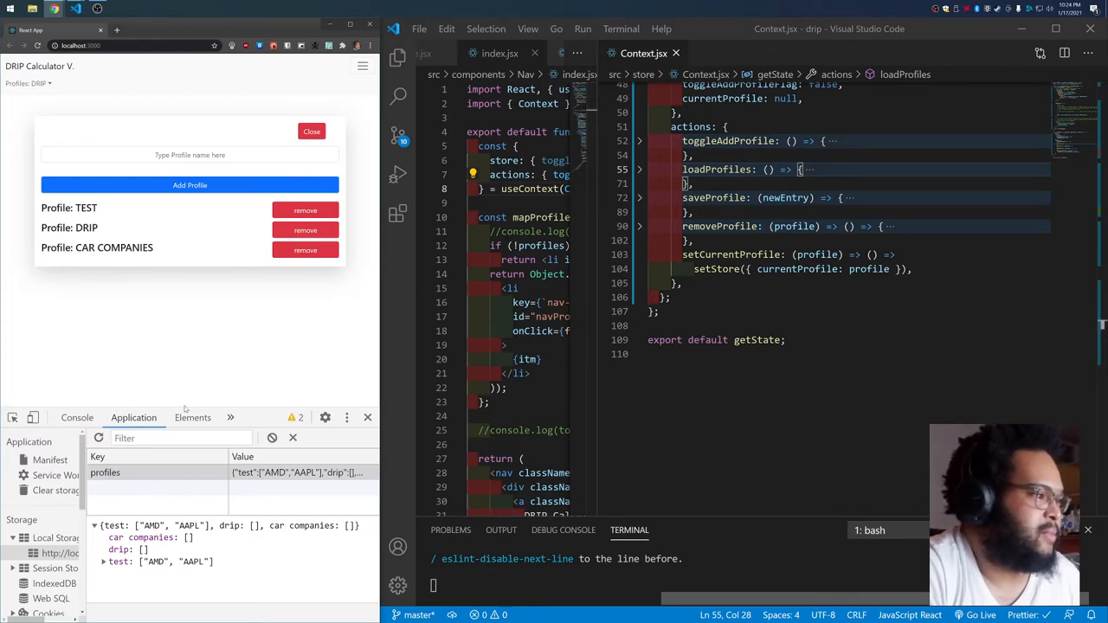
mouse_move(221, 304)
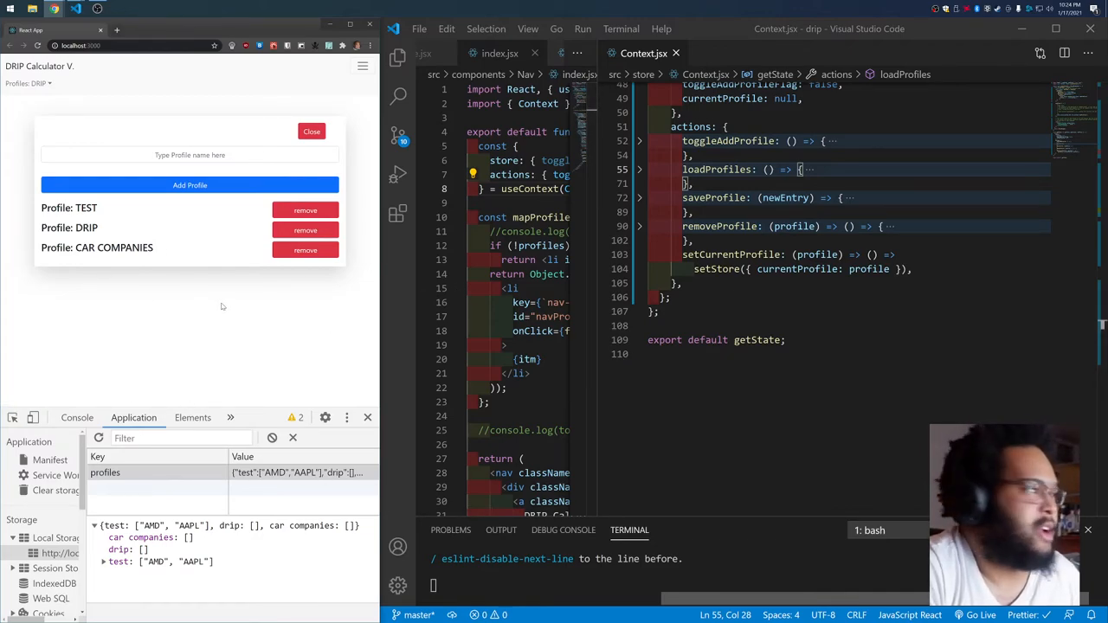
mouse_move(206, 236)
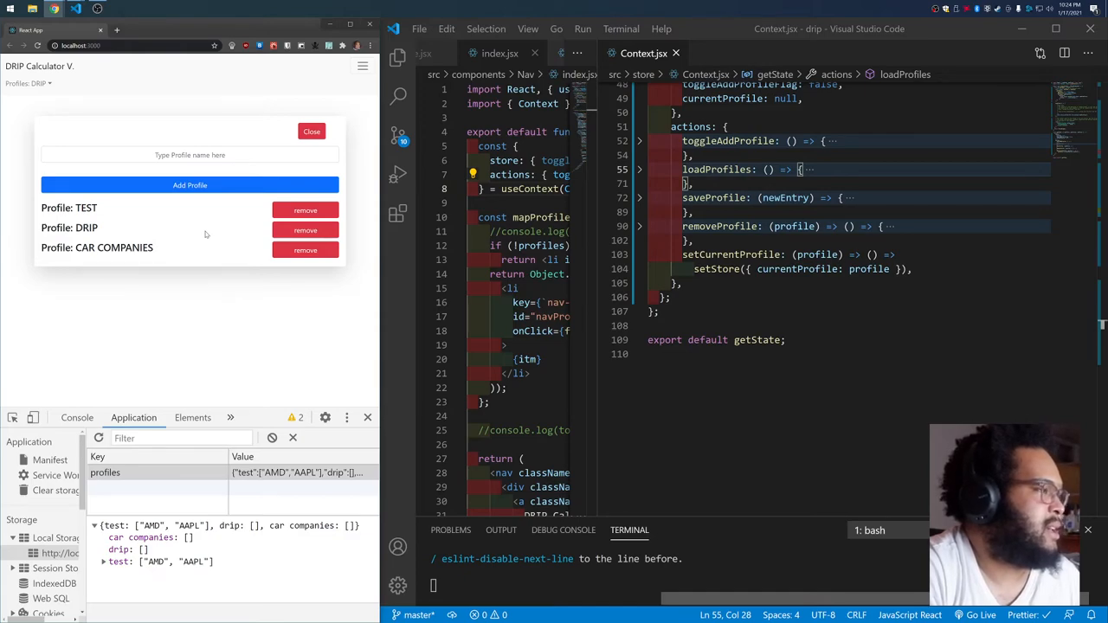
mouse_move(339, 326)
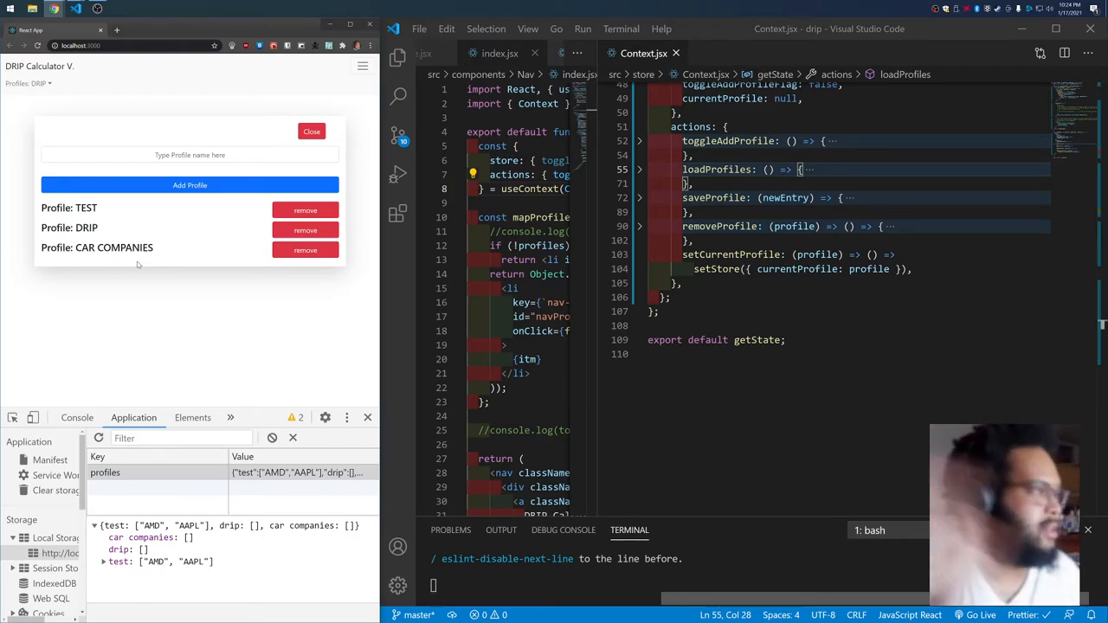
mouse_move(201, 260)
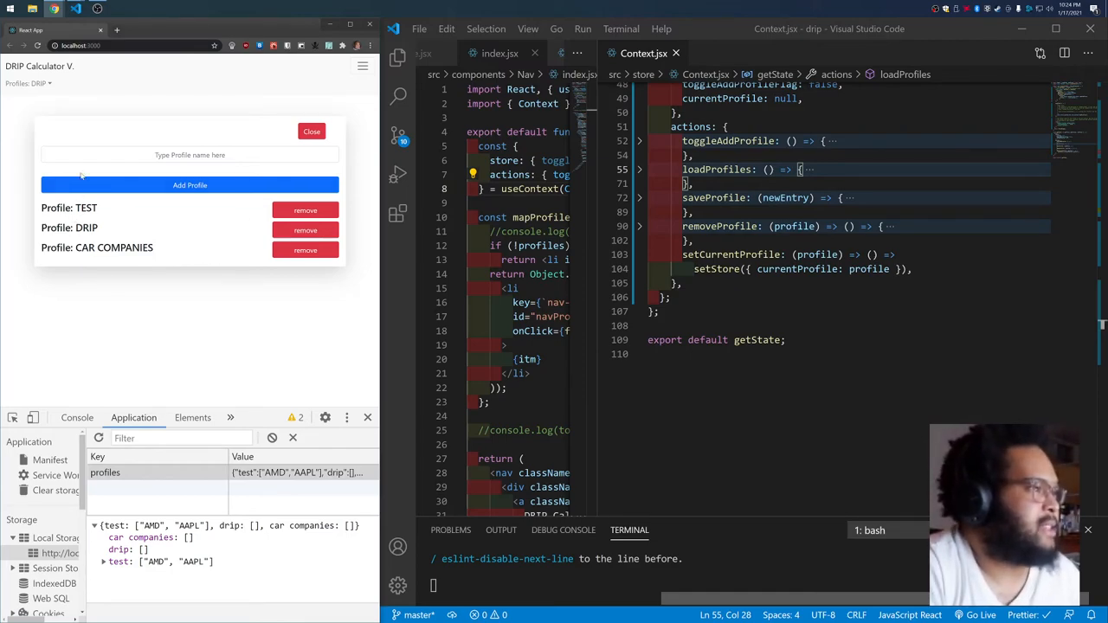
Close the DRIP Calculator's add/remove profile panel with its red Close button.
click(312, 131)
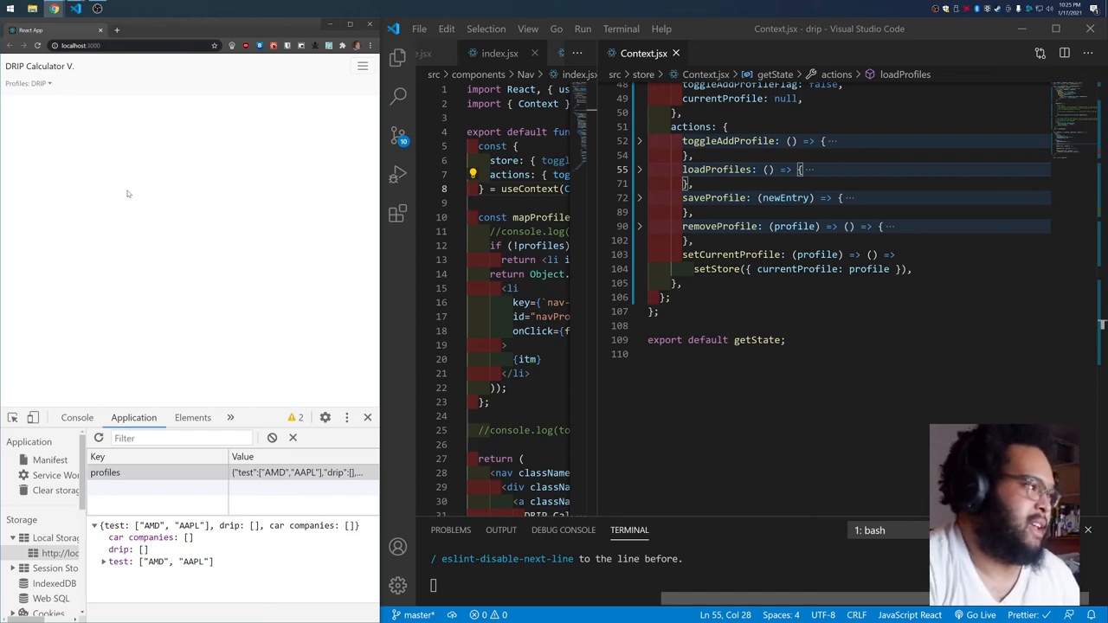
mouse_move(248, 257)
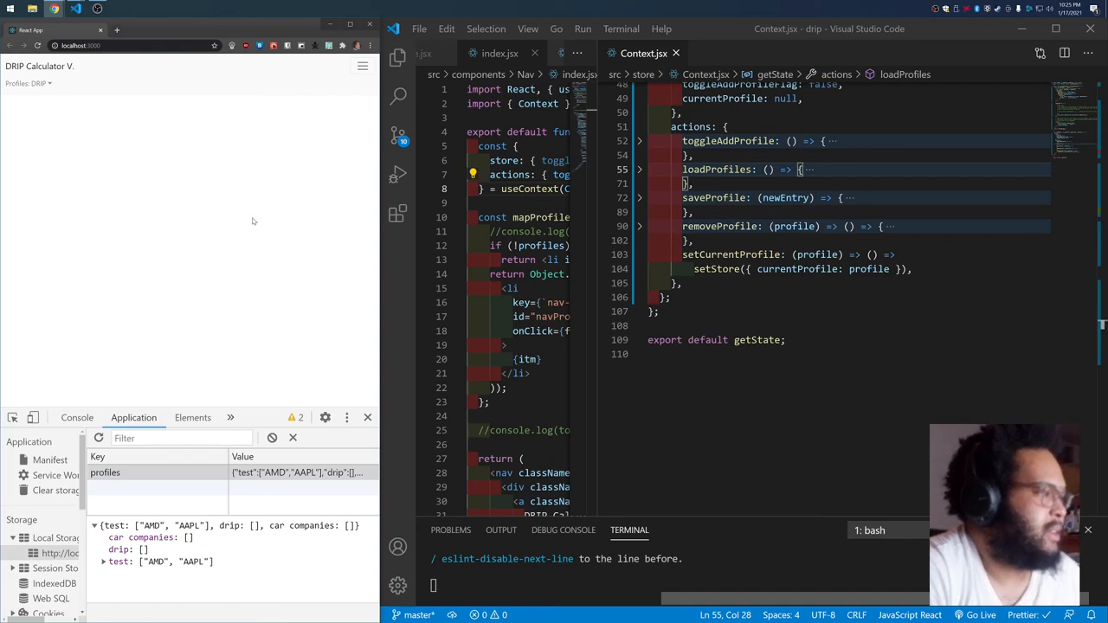
mouse_move(218, 277)
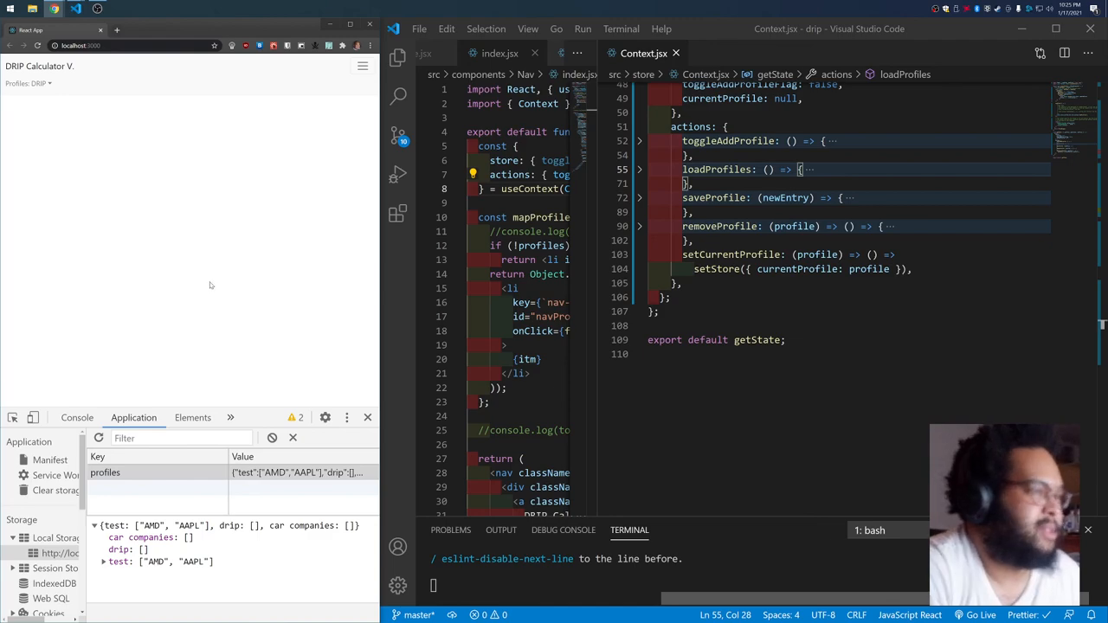
mouse_move(53, 358)
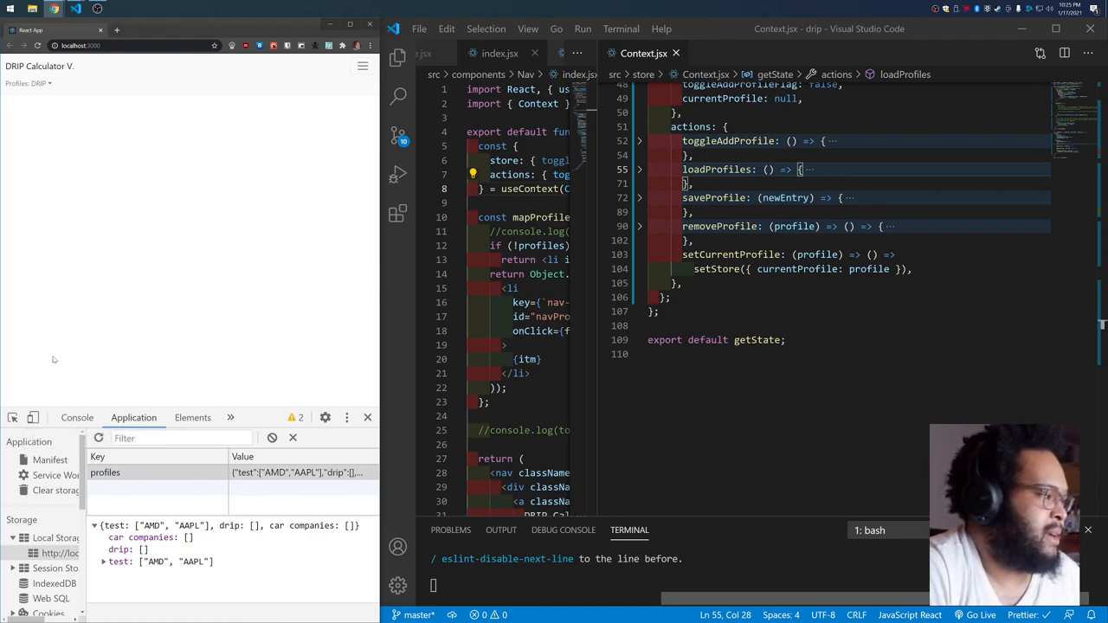